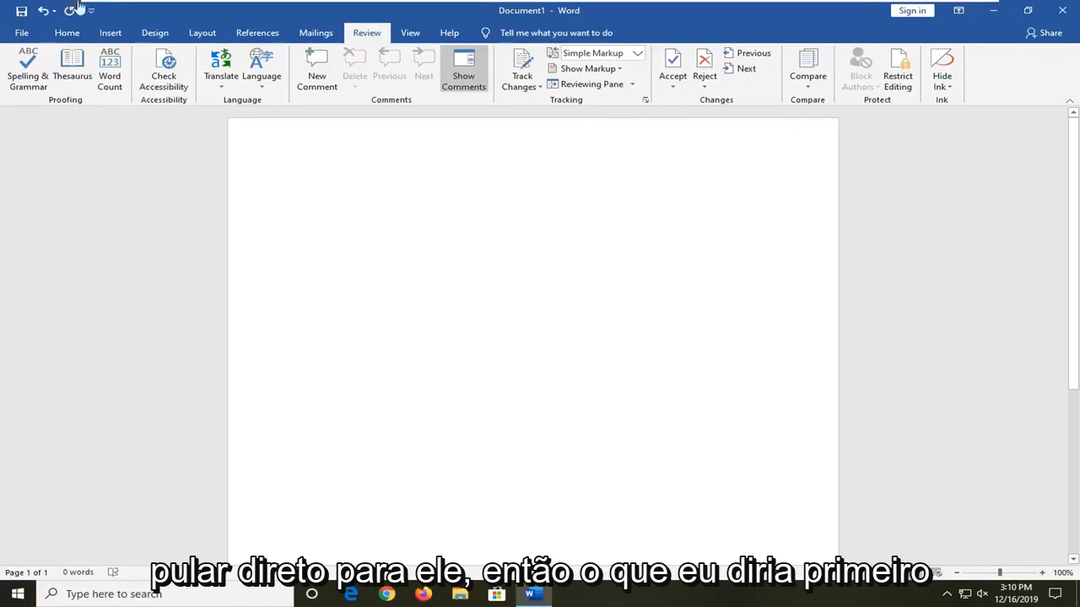
- Place the cursor on the blank page and open Set Proofing Language from the Review tab
click(66, 32)
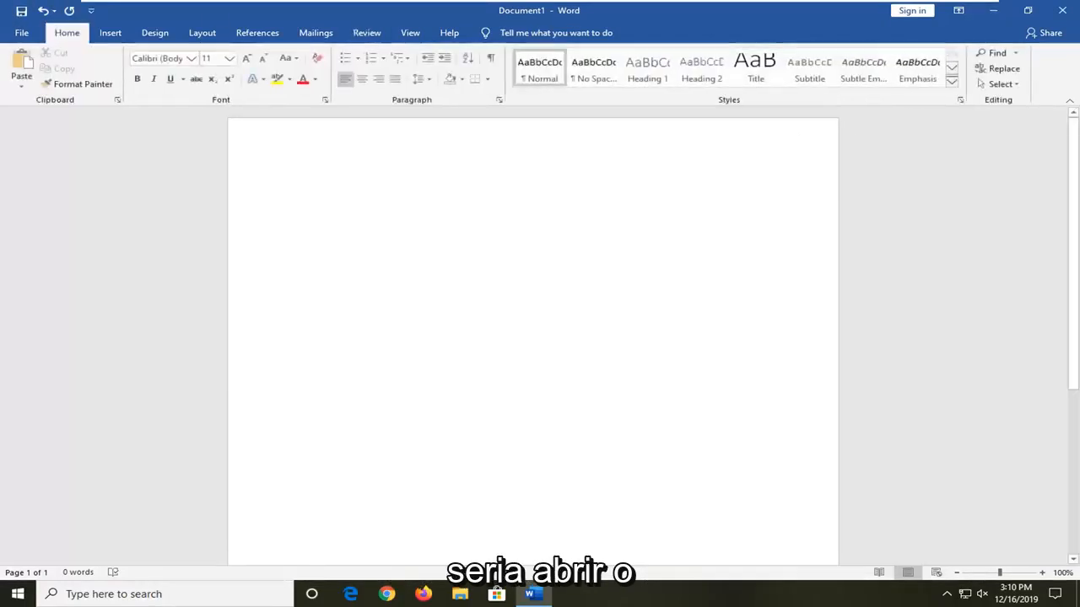
click(299, 188)
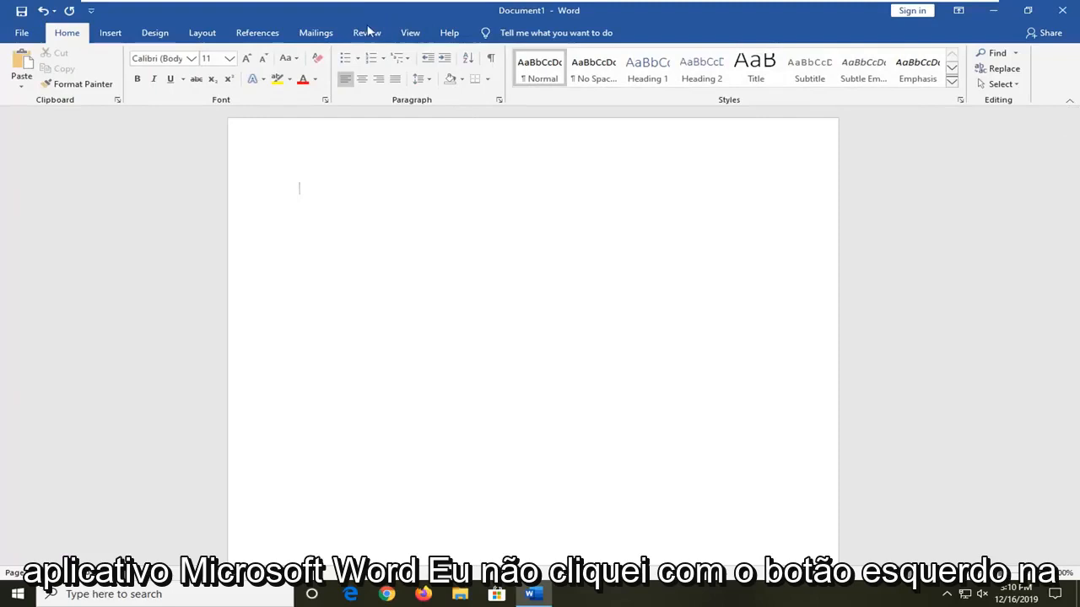
click(366, 32)
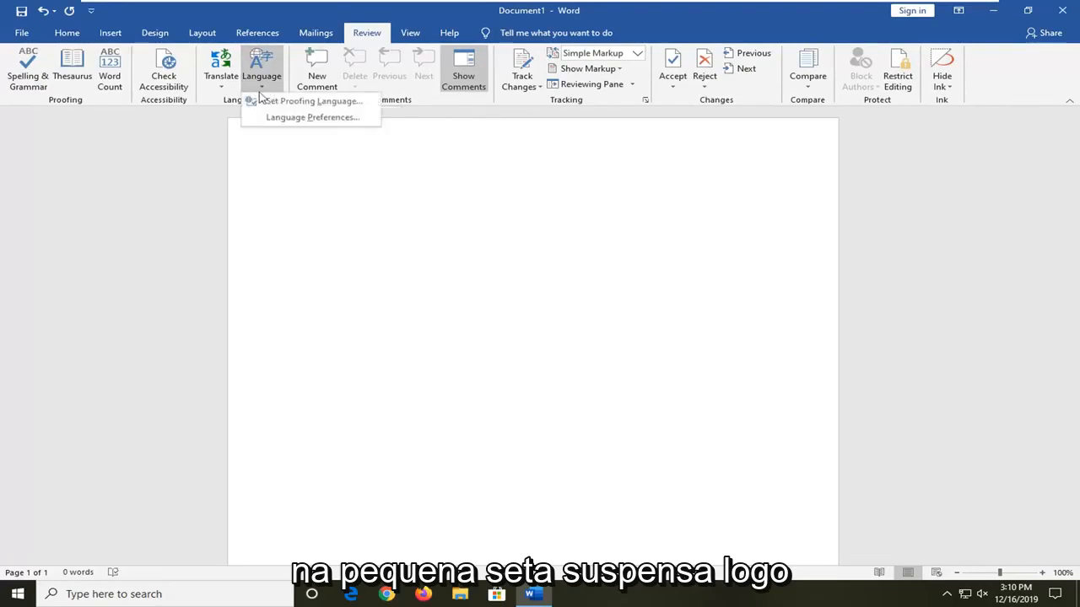
mouse_move(312, 100)
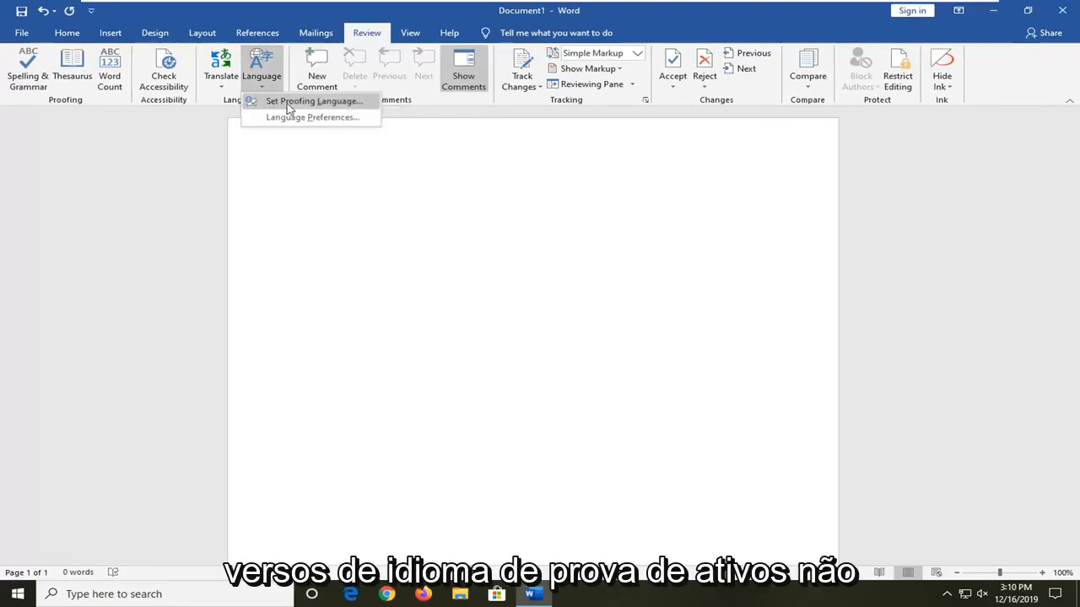
click(315, 101)
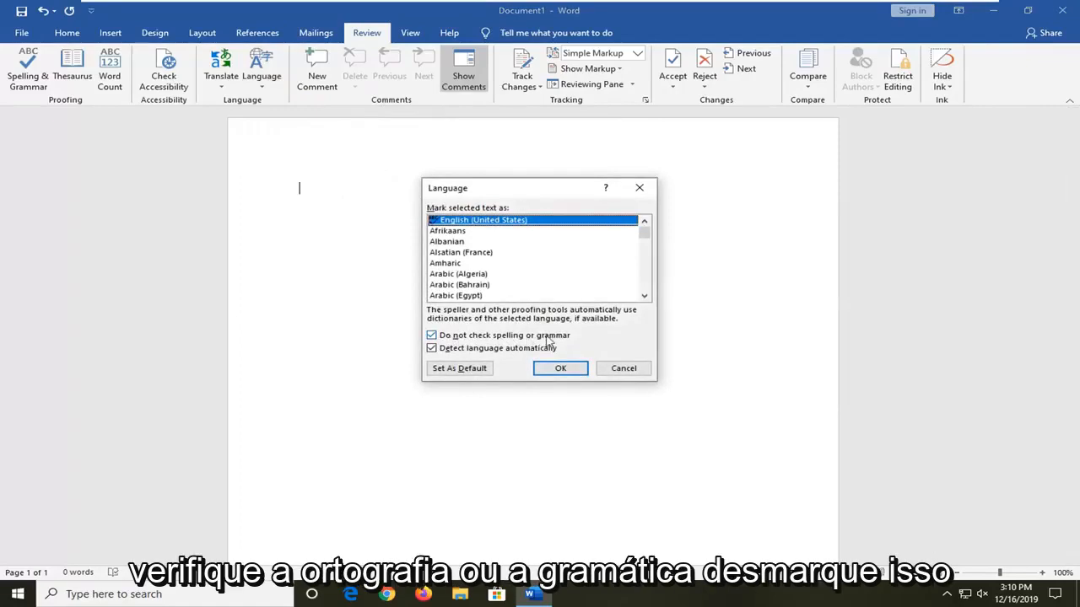
- Uncheck 'Do not check spelling or grammar' and confirm the Language dialog
click(431, 335)
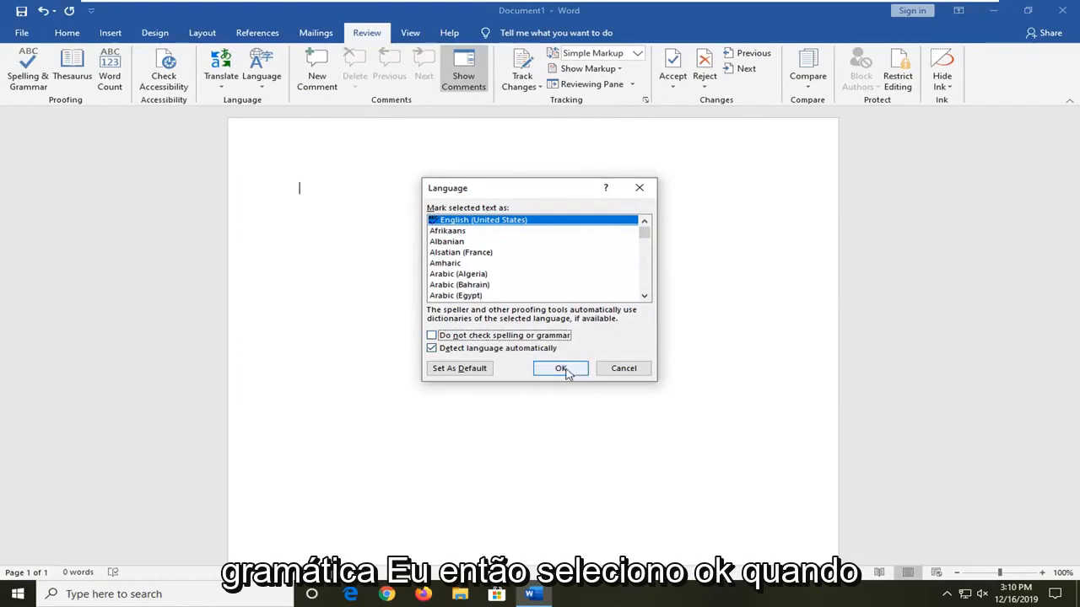
click(561, 368)
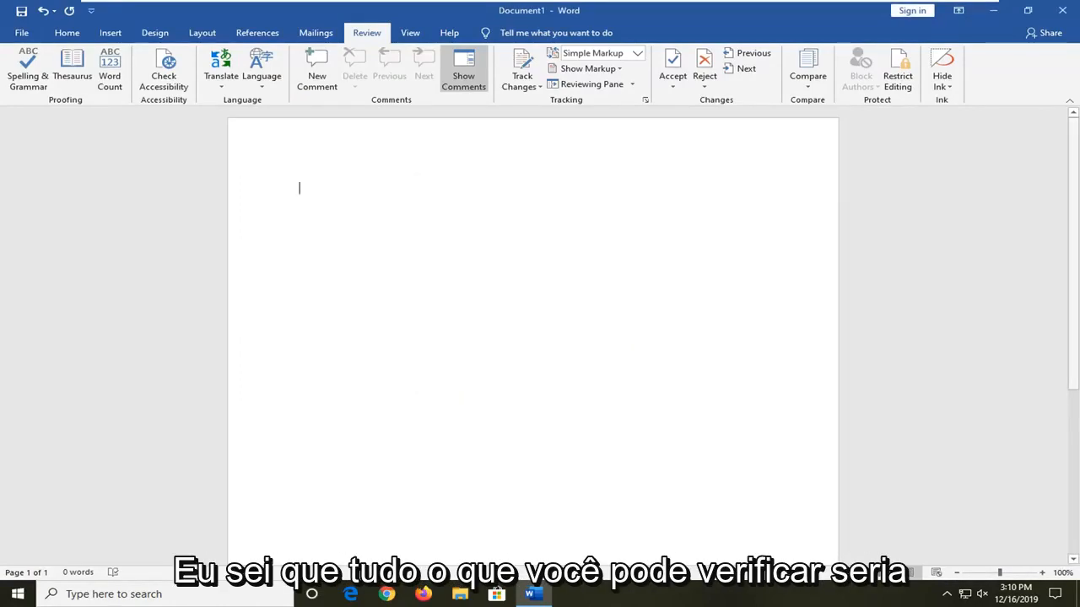
mouse_move(21, 47)
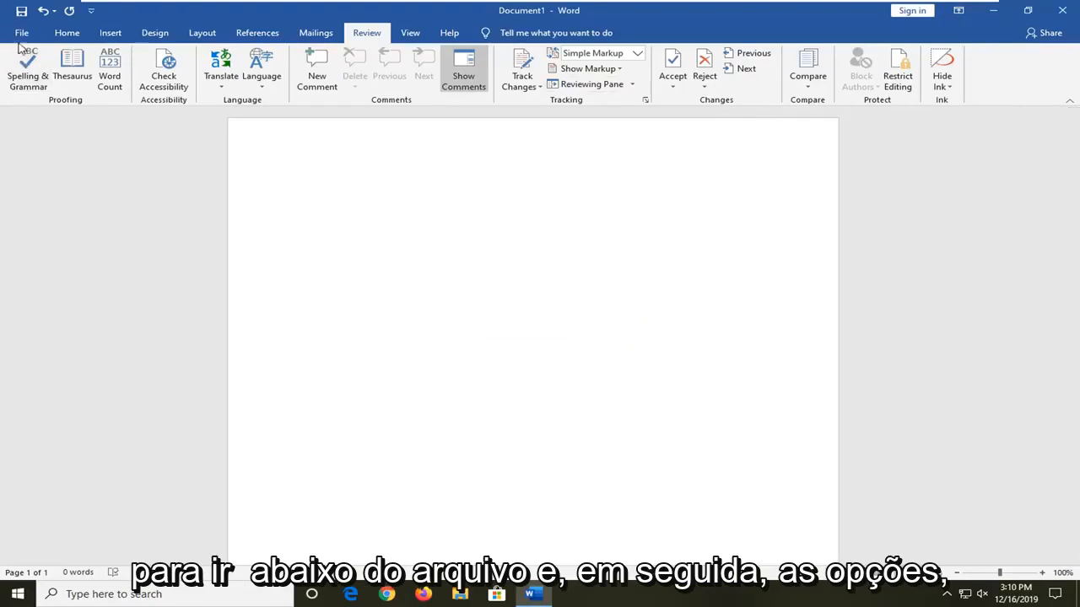
- Open Word Options from the File menu
click(22, 32)
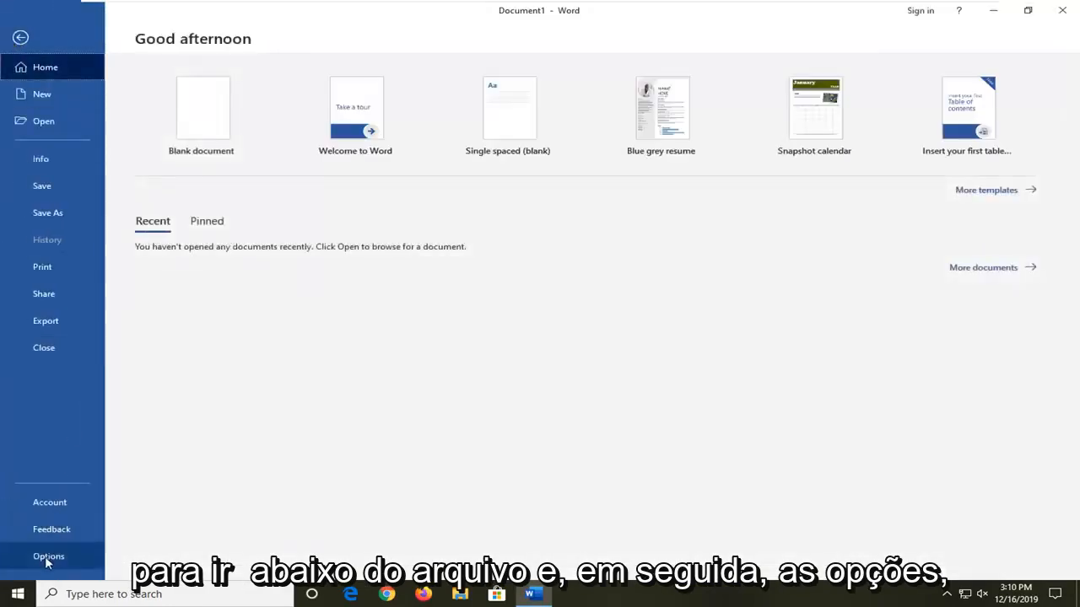
click(48, 555)
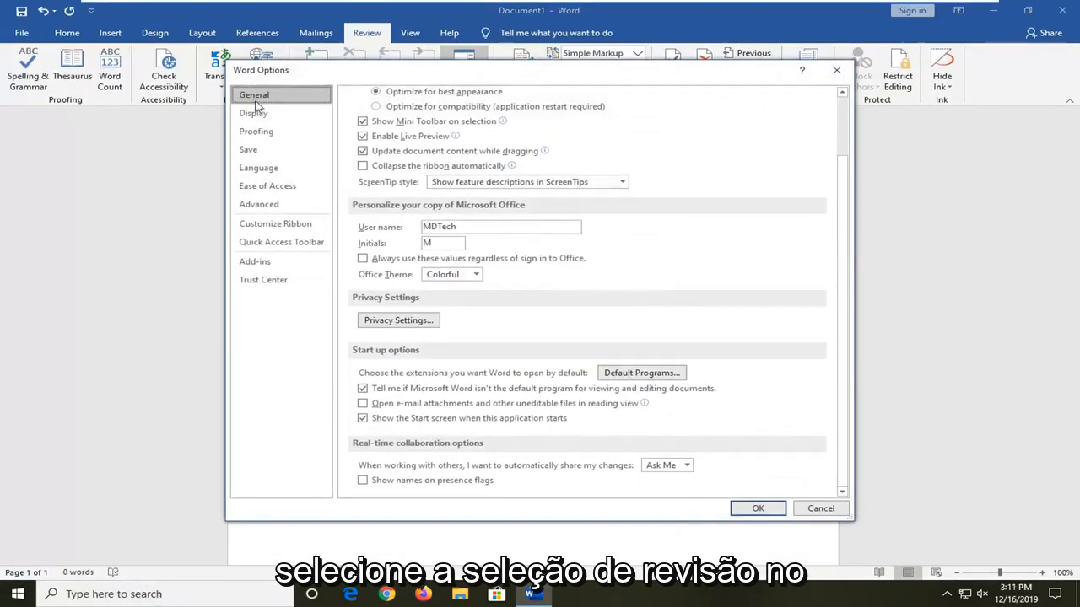
- In Proofing, leave Document1's spelling and grammar hiding exceptions unchecked and confirm Word Options
click(256, 131)
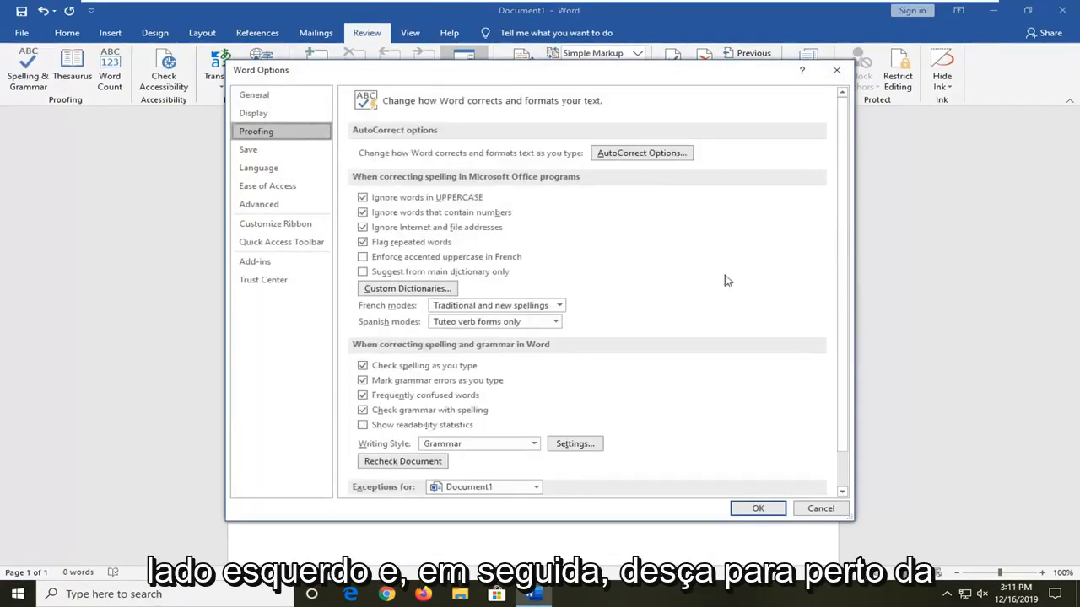
scroll(down, 3)
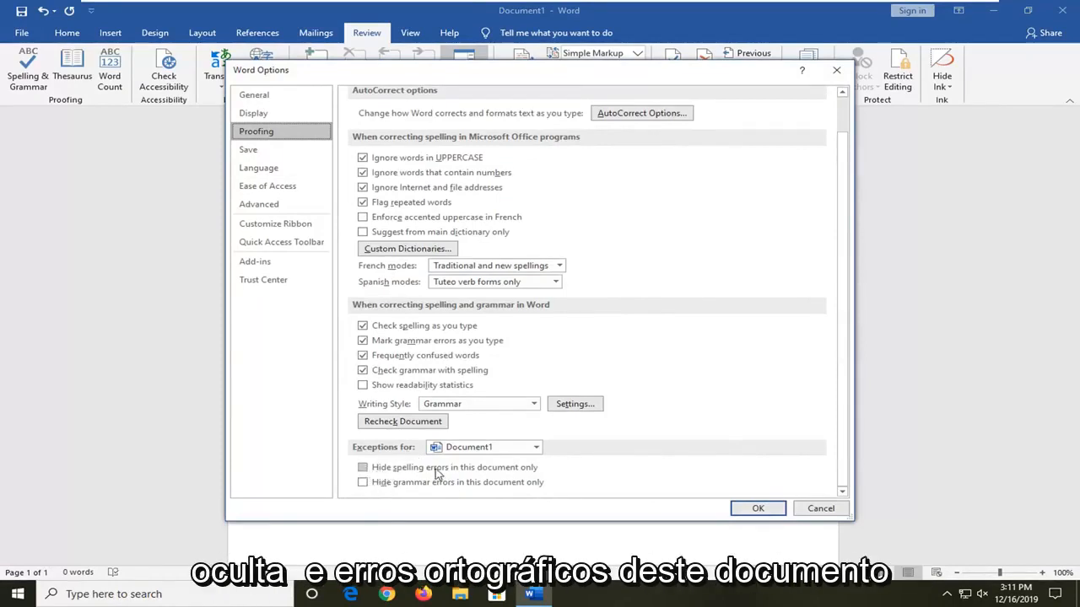
mouse_move(452, 491)
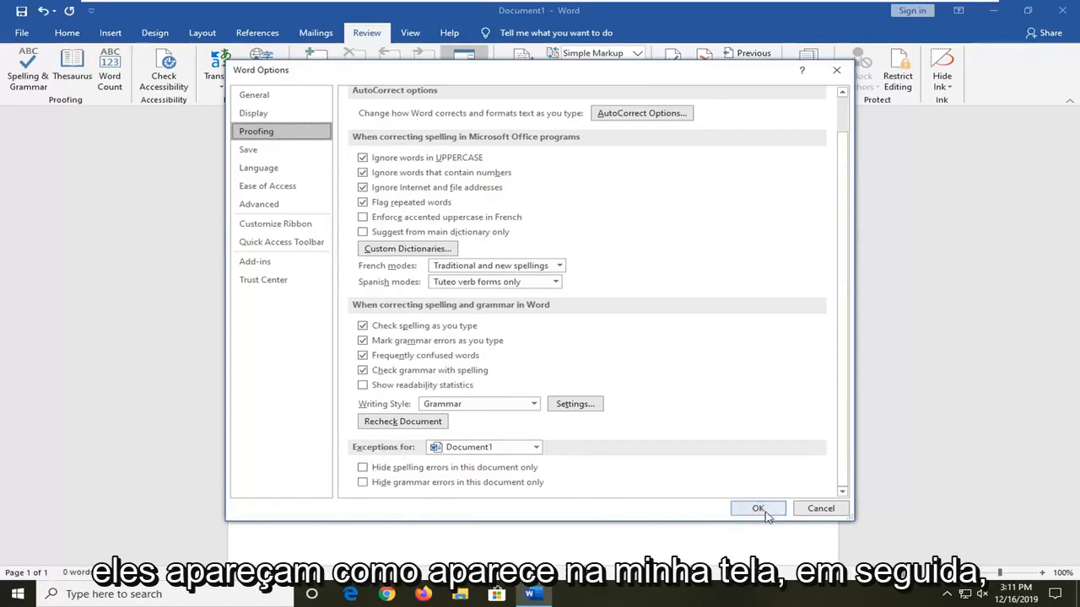
click(757, 508)
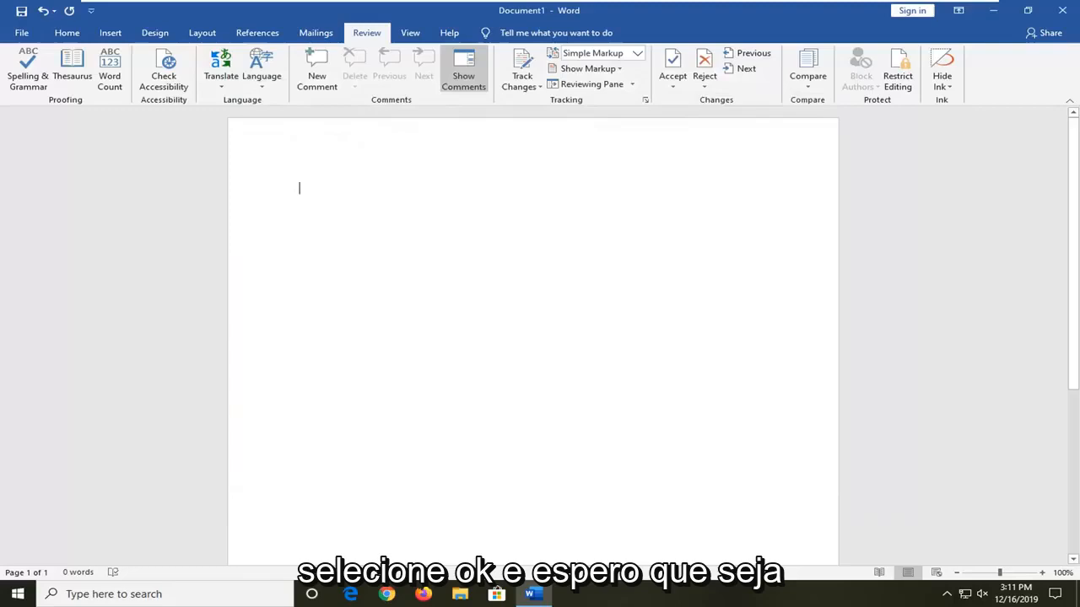